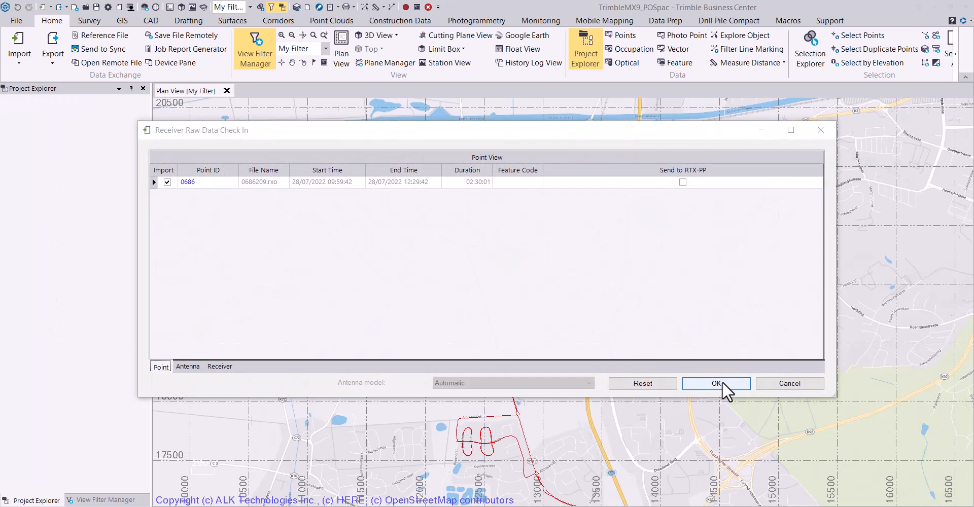
Confirm the check-in of point 0686 from 0686209.rxo
click(716, 383)
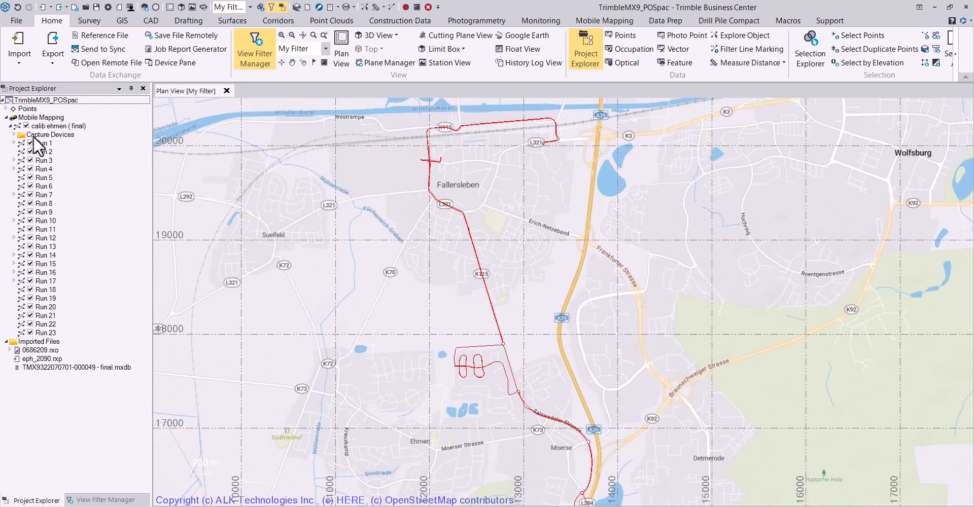
Select the calib ehmen (final) mission and start Process Raw Trajectory Data
click(48, 126)
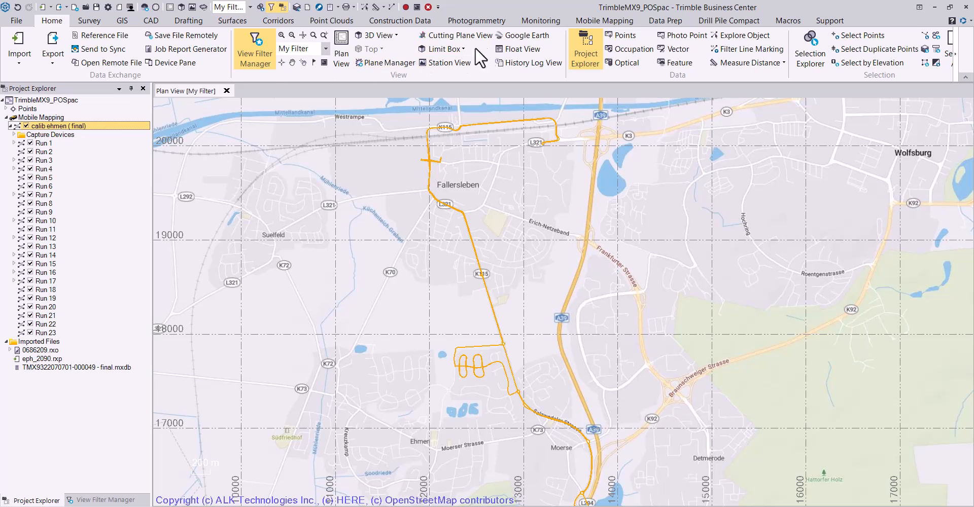
click(604, 21)
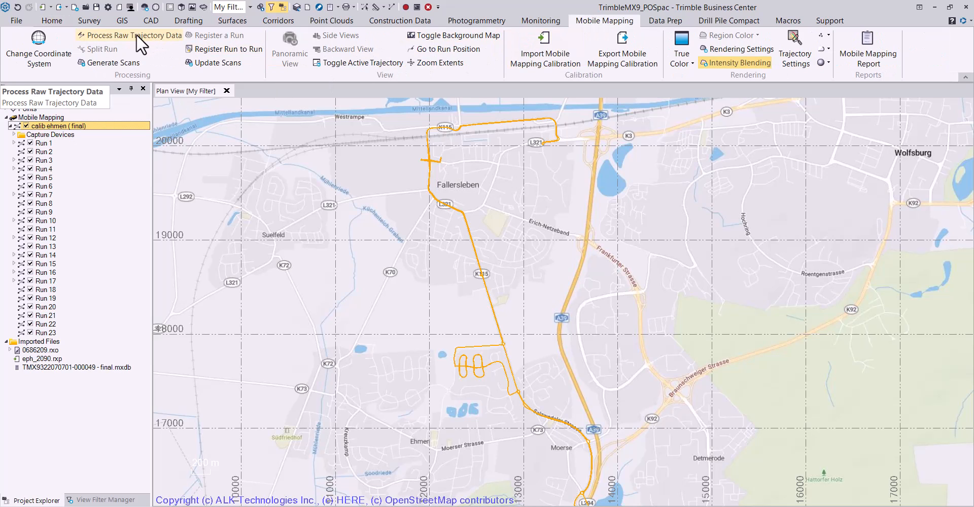
click(127, 35)
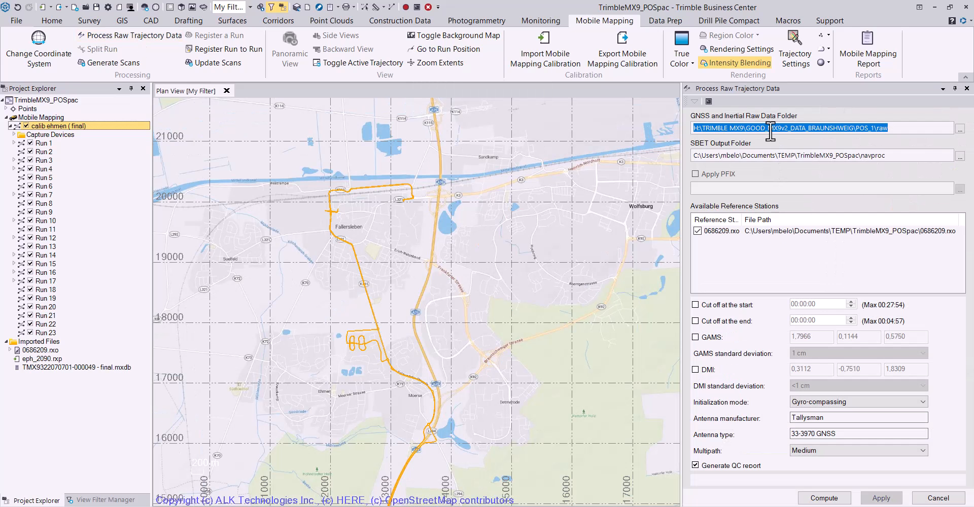
mouse_move(762, 155)
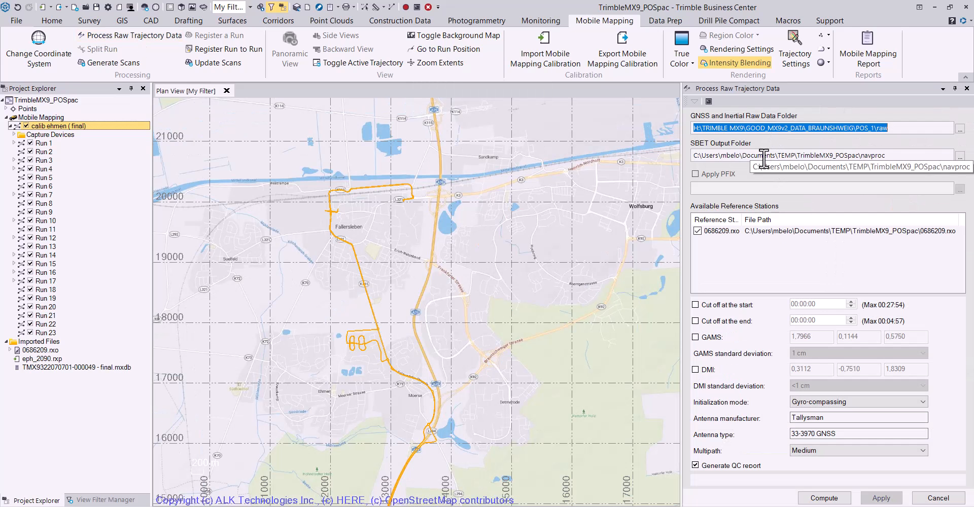
mouse_move(750, 247)
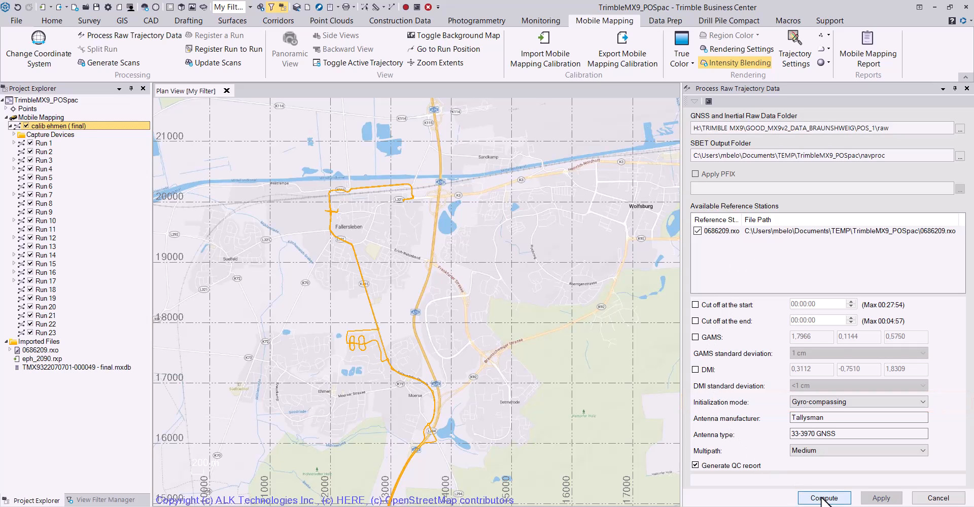
Compute the trajectory, plot North Position Error RMS, and choose an option for the selected metrics
click(825, 497)
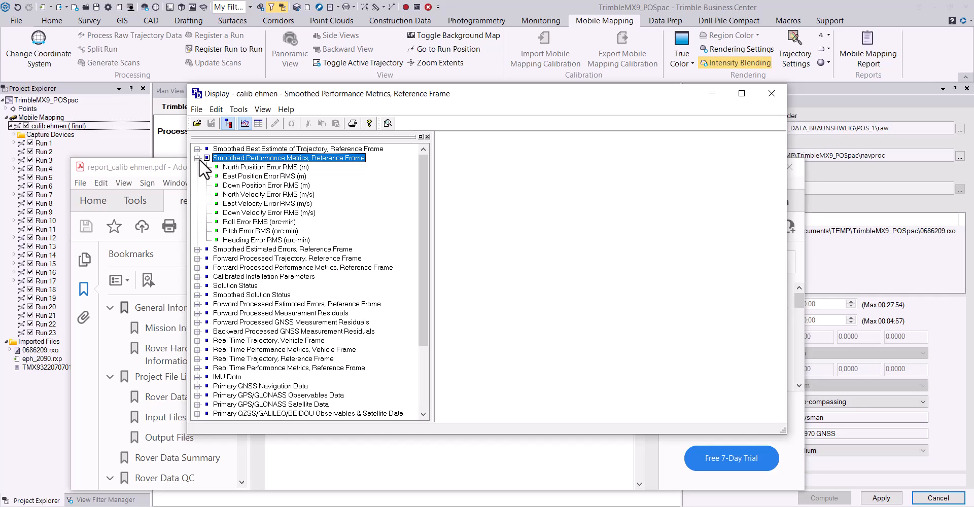
click(262, 167)
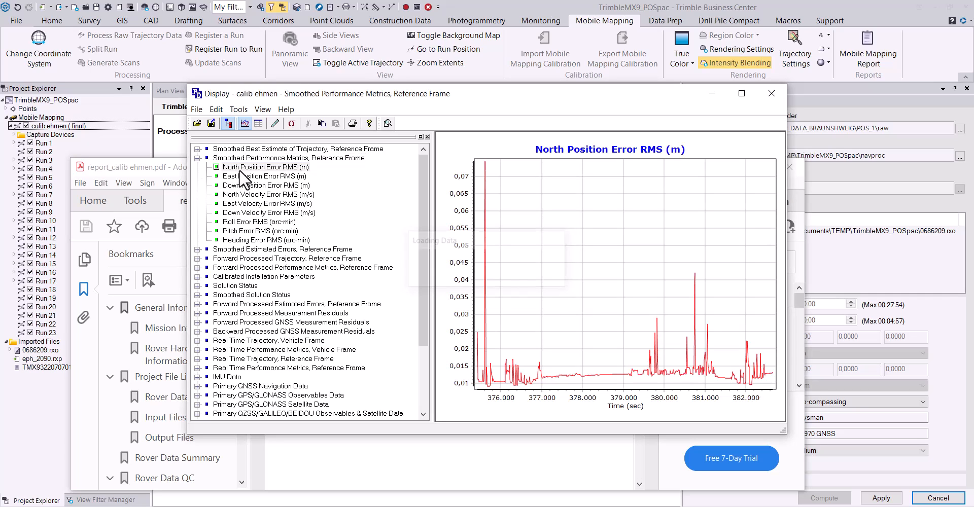
right_click(266, 185)
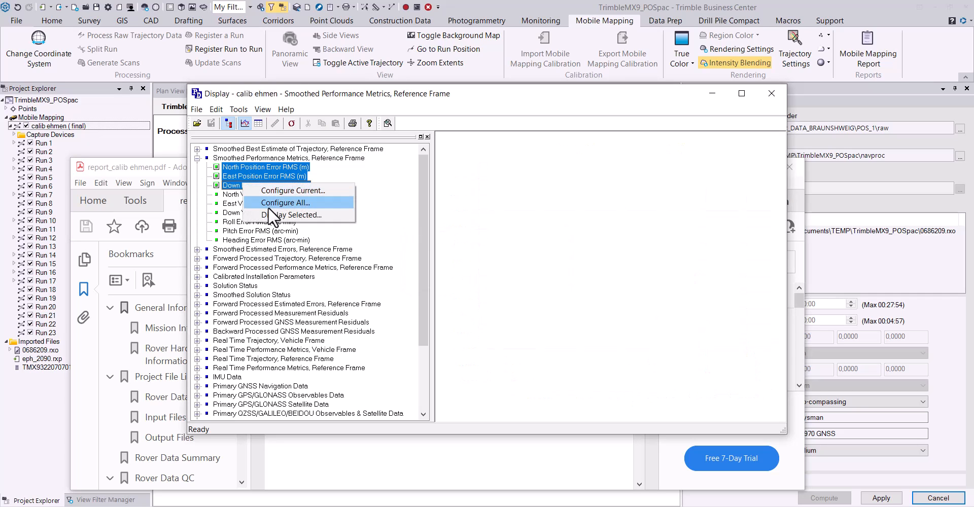
click(292, 215)
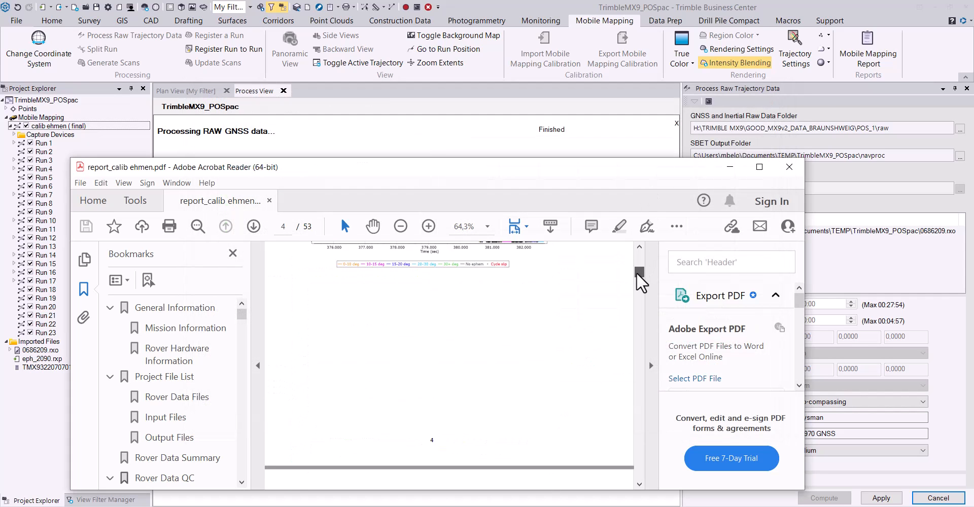
Scroll report_calib ehmen.pdf down to the GPS L2 SNR plots, then close Acrobat Reader
scroll(down, 3)
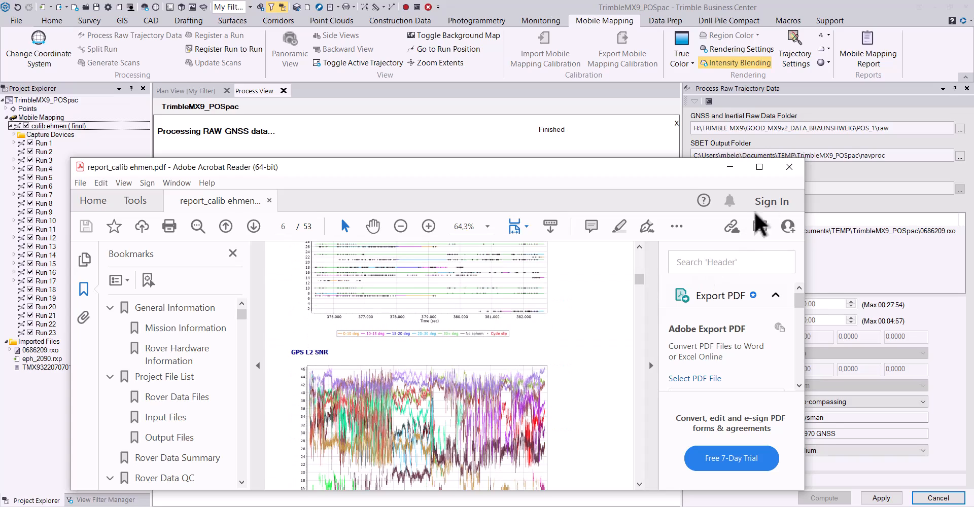
click(789, 166)
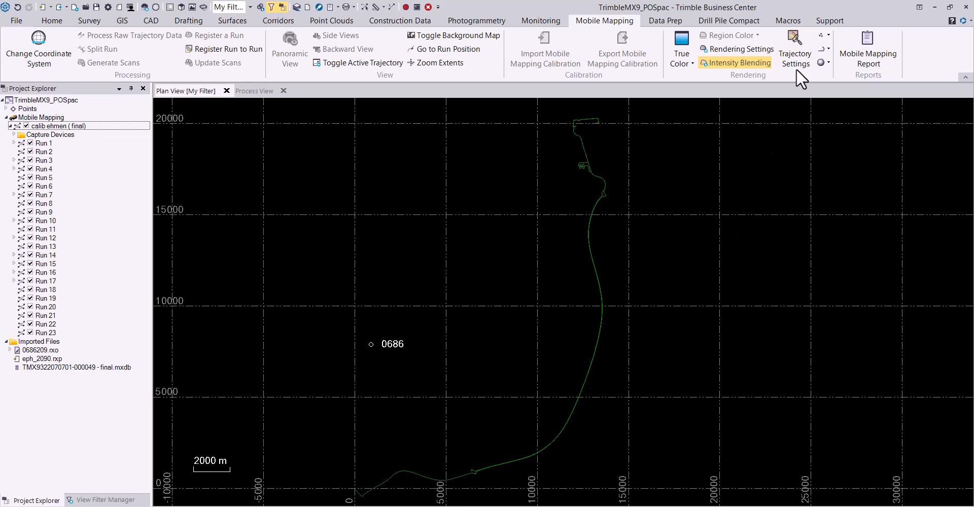
Set the trajectory rendering setting to RMS values and apply it
click(794, 40)
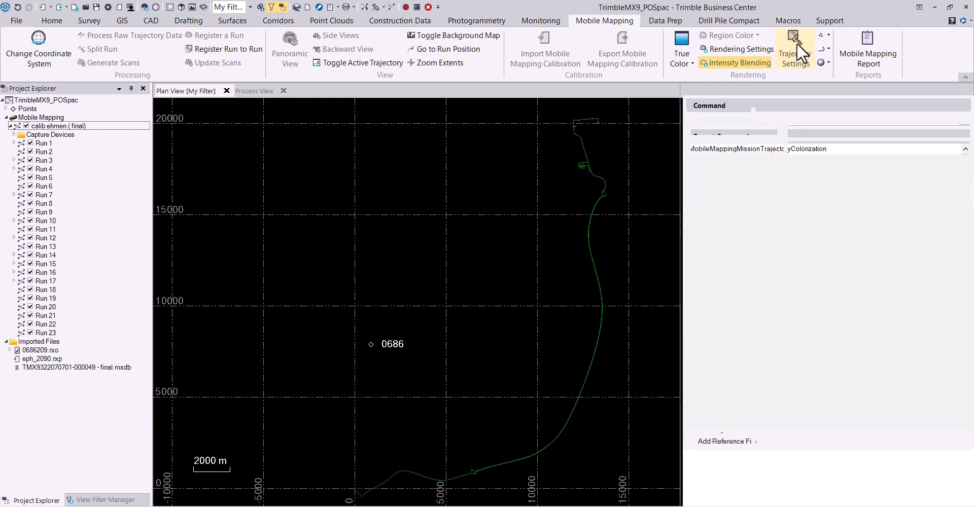
click(795, 38)
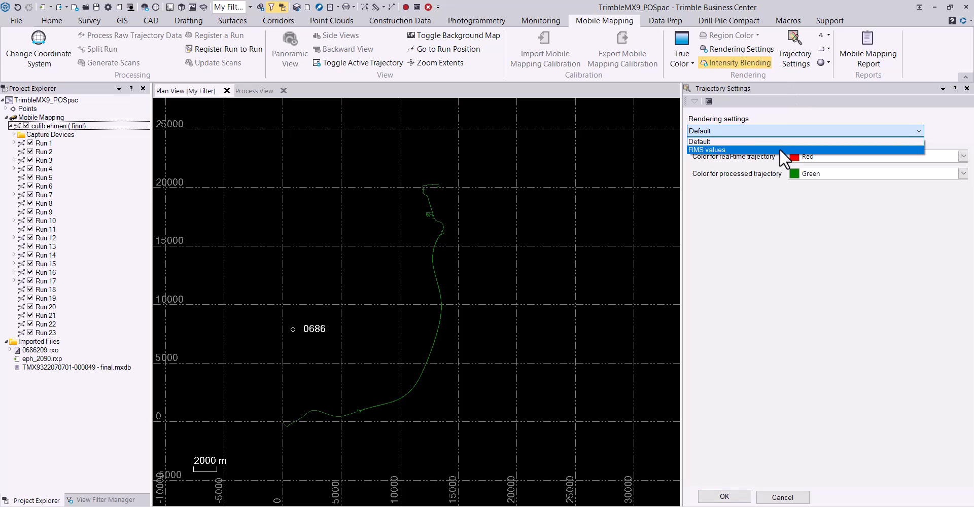
click(707, 150)
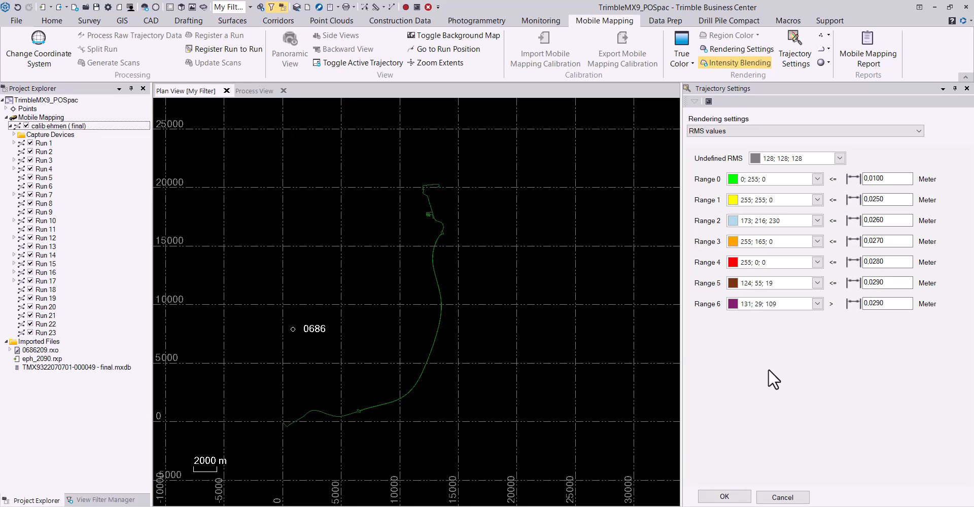
click(724, 497)
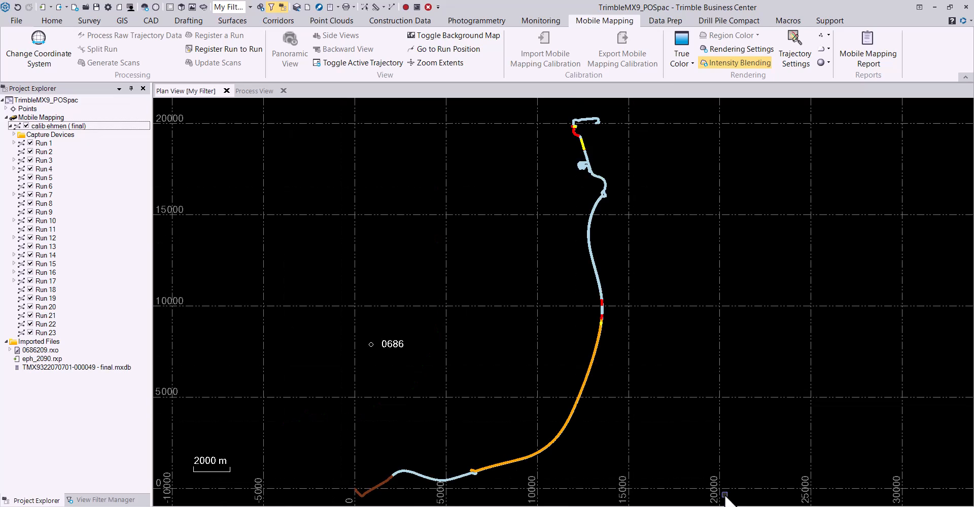
mouse_move(725, 506)
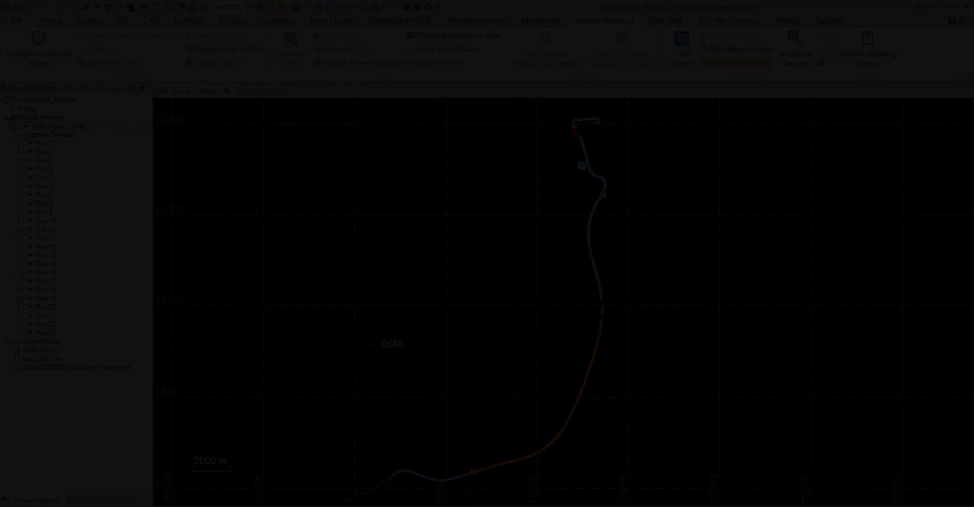
Switch the trajectory rendering setting back to Default without applying it
click(915, 131)
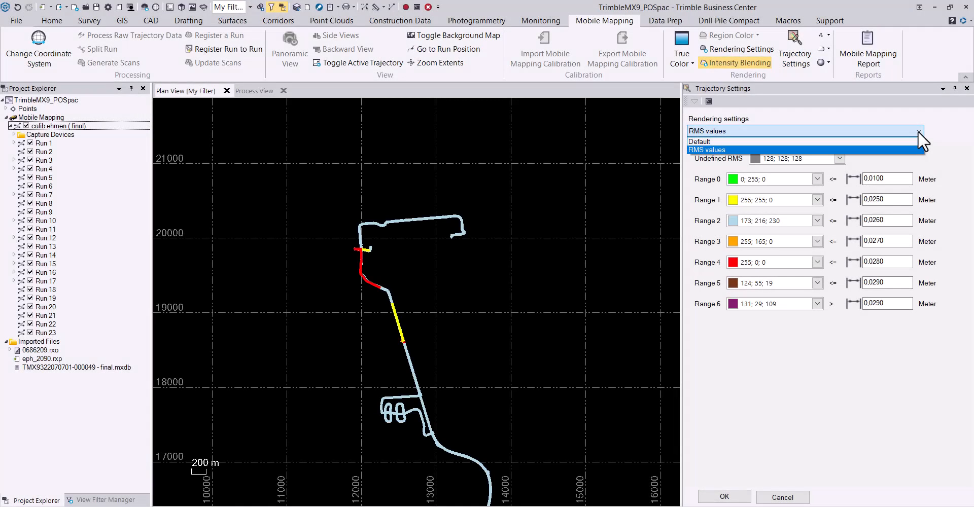
click(699, 141)
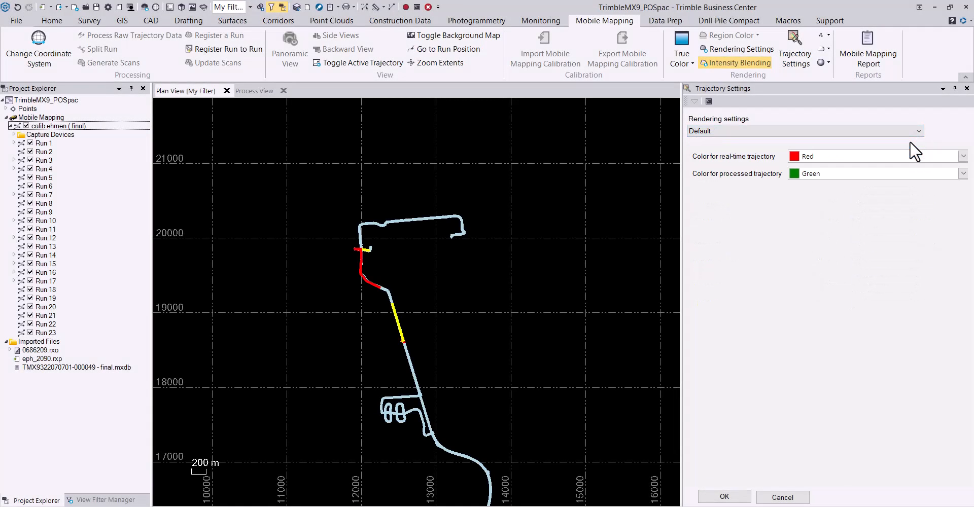
mouse_move(807, 344)
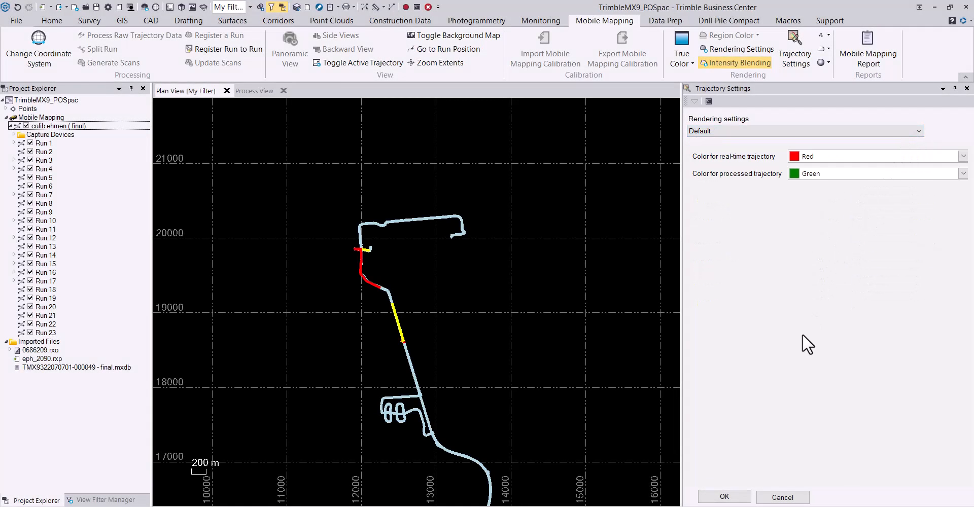